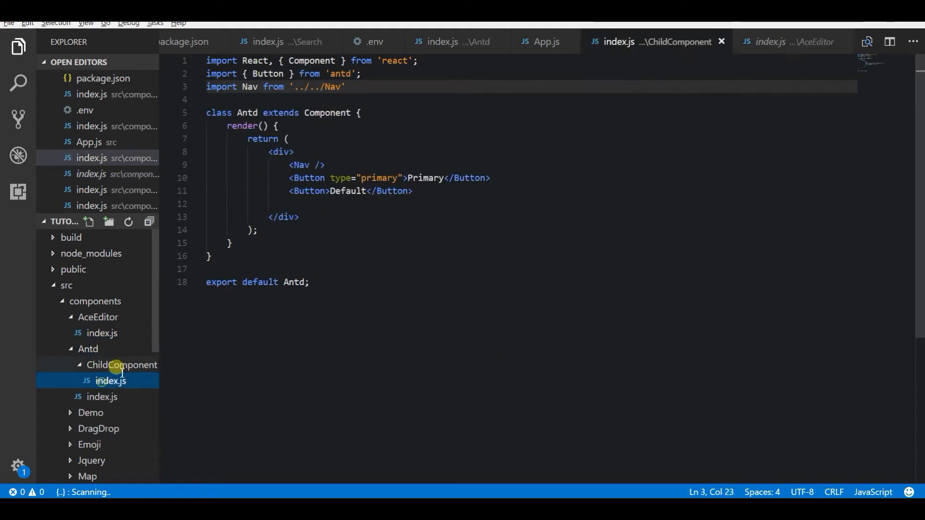
{"action": "mouse_move", "coordinate": [330, 86]}
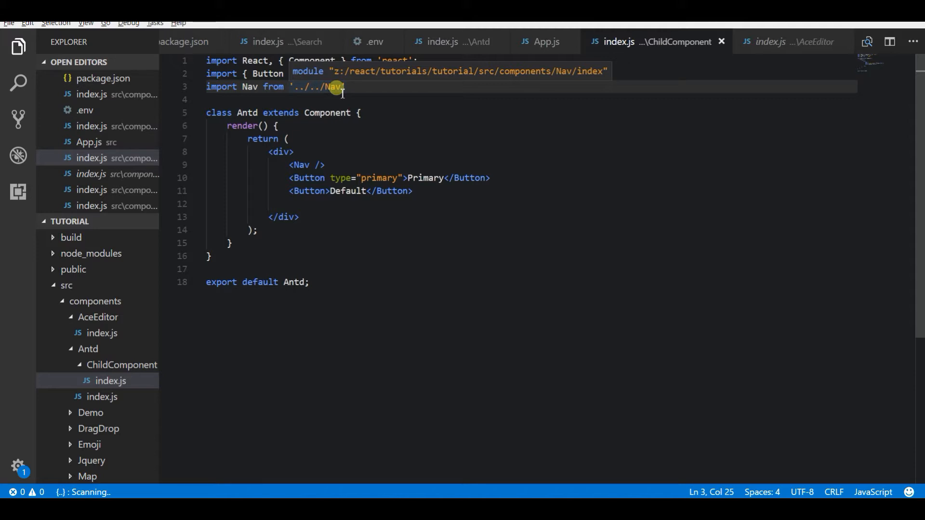
{"action": "mouse_move", "coordinate": [323, 95]}
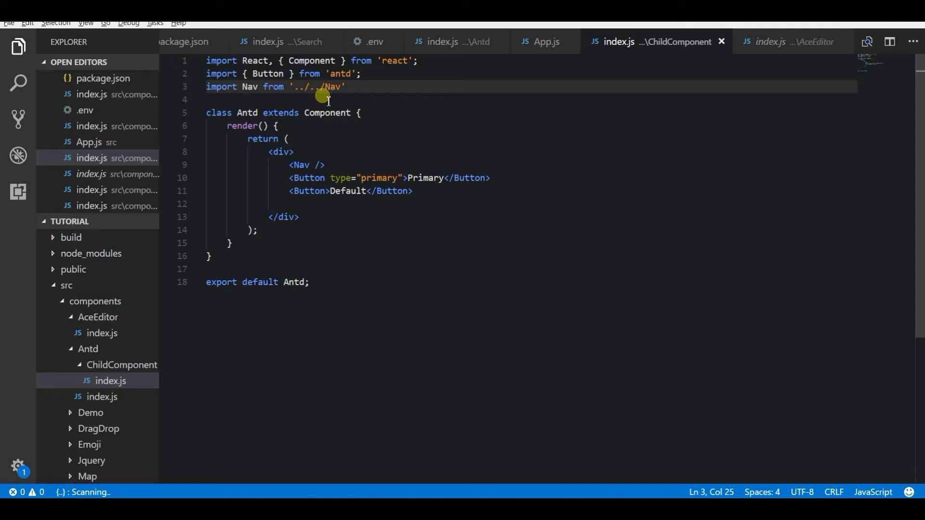
{"action": "mouse_move", "coordinate": [339, 87]}
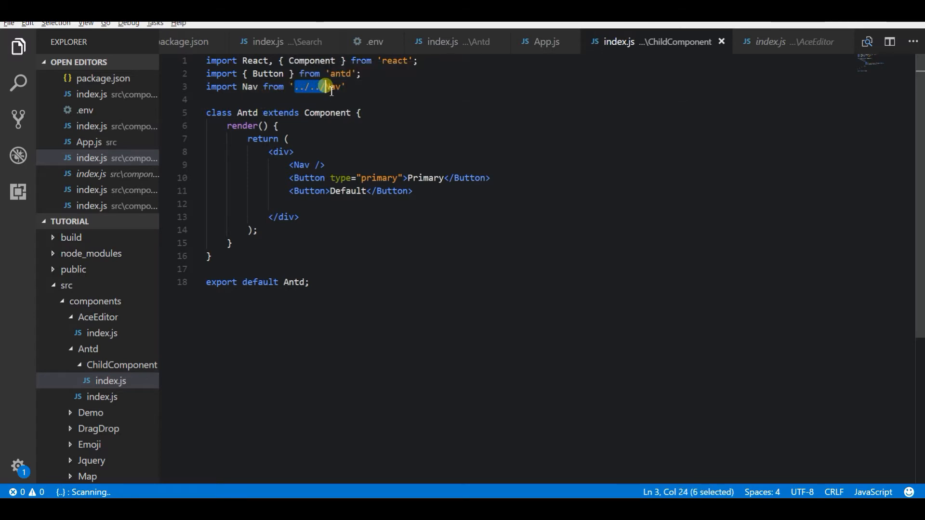
Step: Highlight the relative ../../ part of the Nav import path, then deselect it
{"action": "left_click_drag", "start_coordinate": [324, 87], "coordinate": [346, 87]}
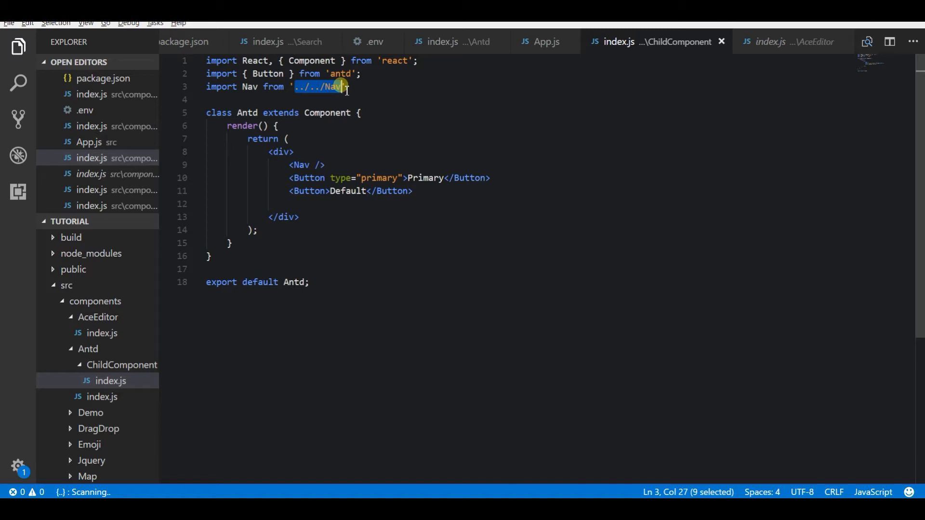
{"action": "left_click", "coordinate": [302, 87]}
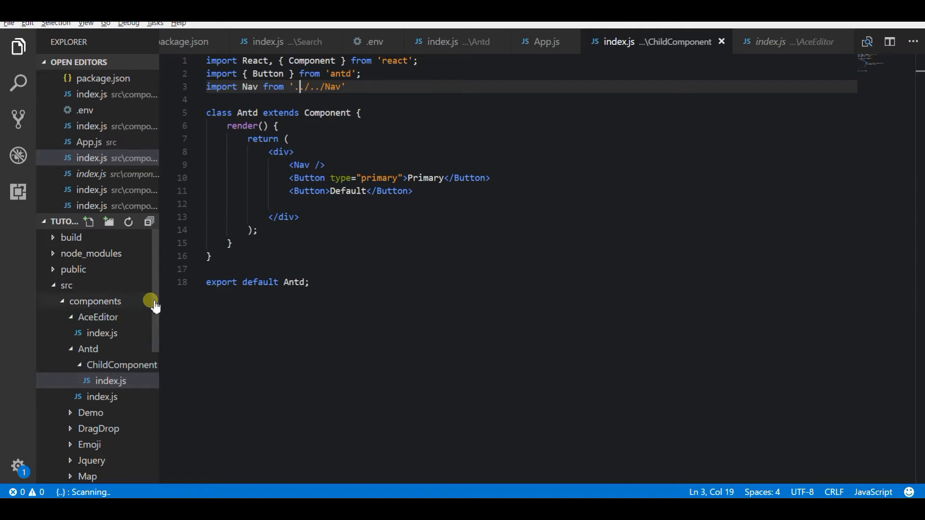
{"action": "scroll", "scroll_direction": "down", "scroll_amount": 3}
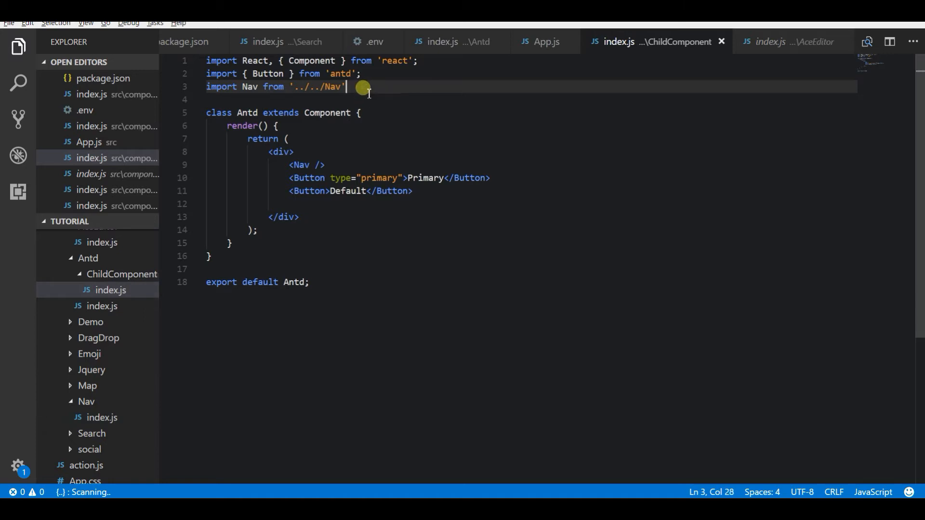
{"action": "mouse_move", "coordinate": [270, 145]}
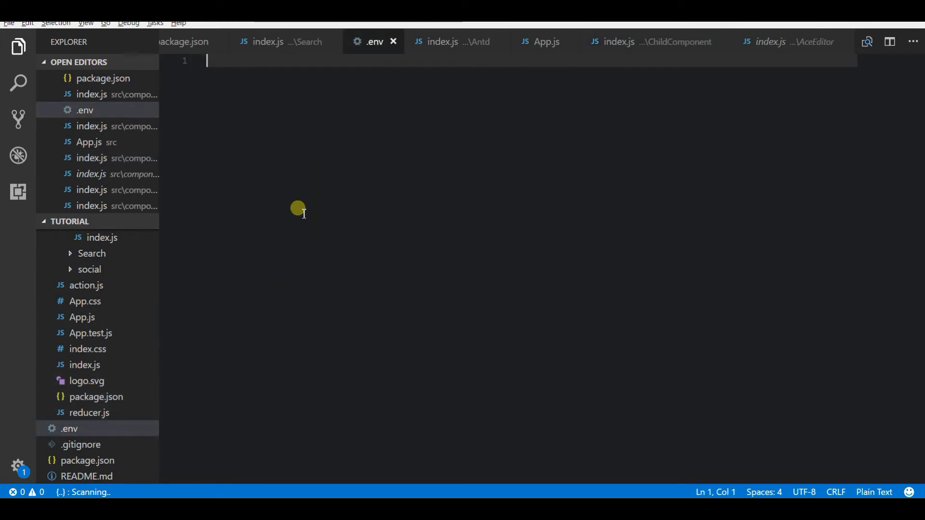
Step: Add the entry NODE_PATH=src/ to the .env file
{"action": "type", "text": "NODE_PATH"}
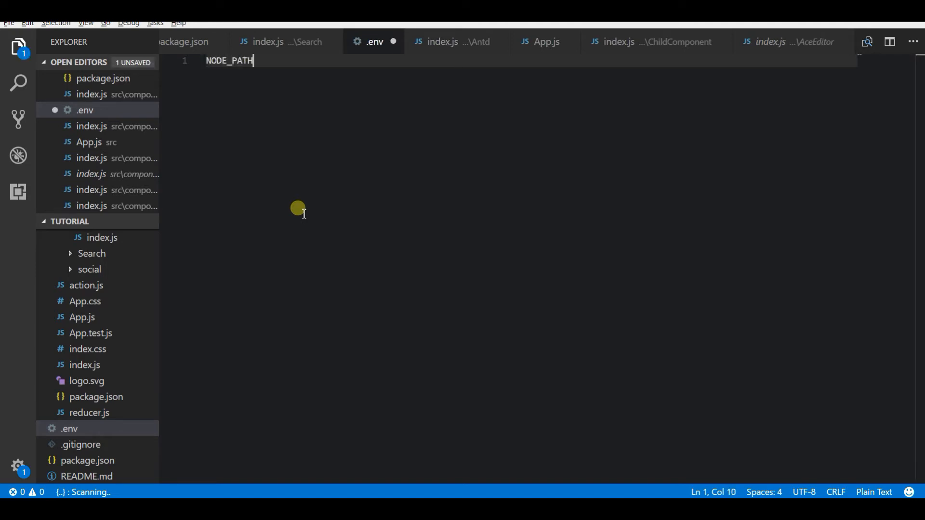
{"action": "type", "text": "="}
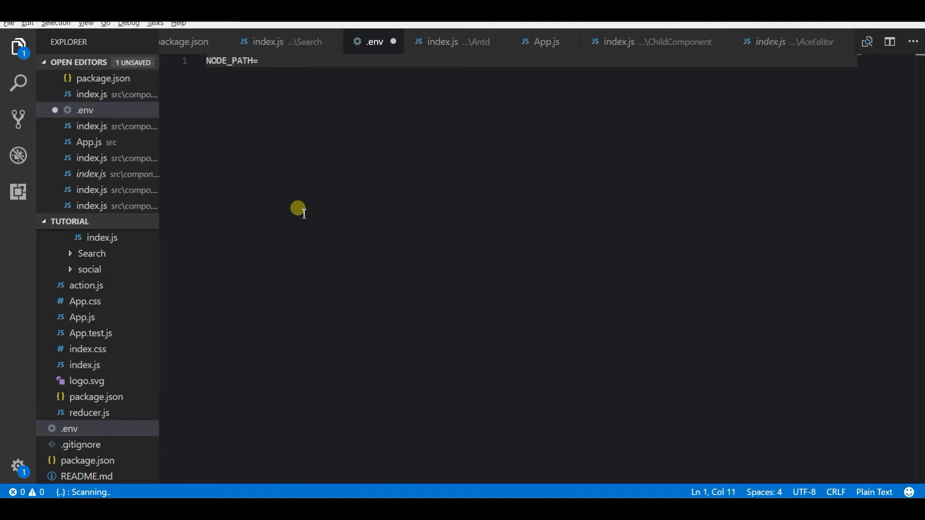
{"action": "type", "text": "s"}
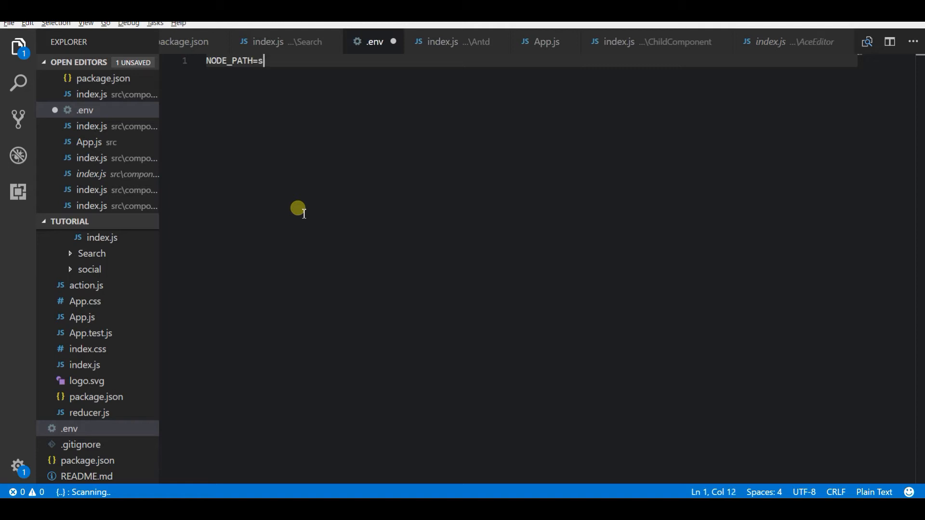
{"action": "type", "text": "rc/"}
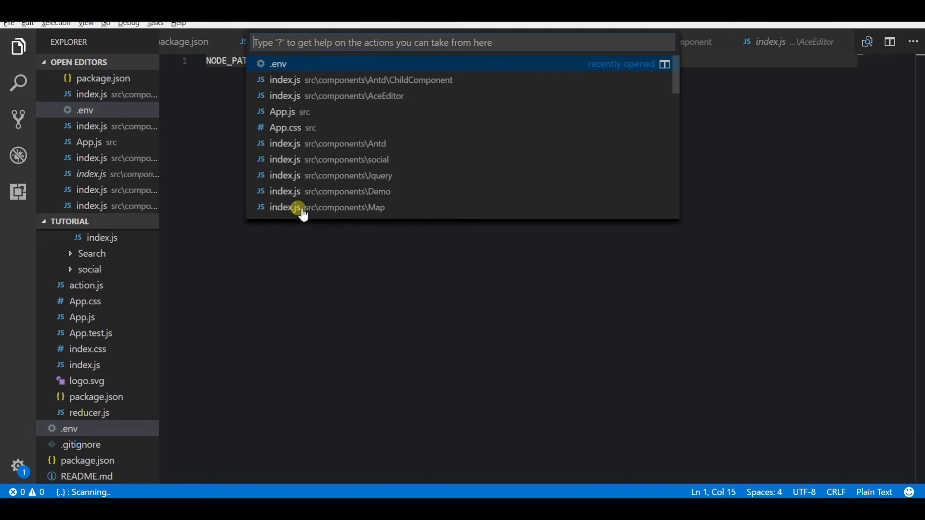
Step: Open ChildComponent's index.js and change the Nav import path to 'components/Nav'
{"action": "left_click", "coordinate": [360, 80]}
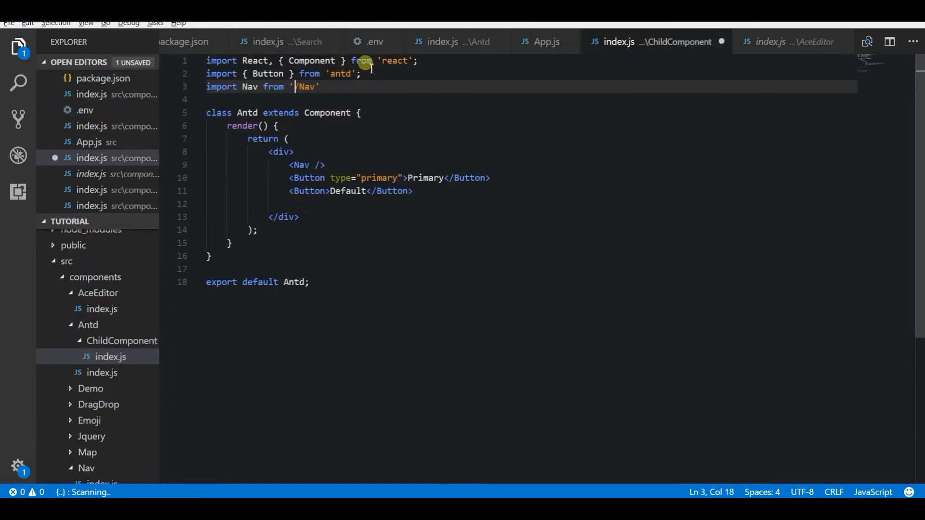
{"action": "type", "text": "co"}
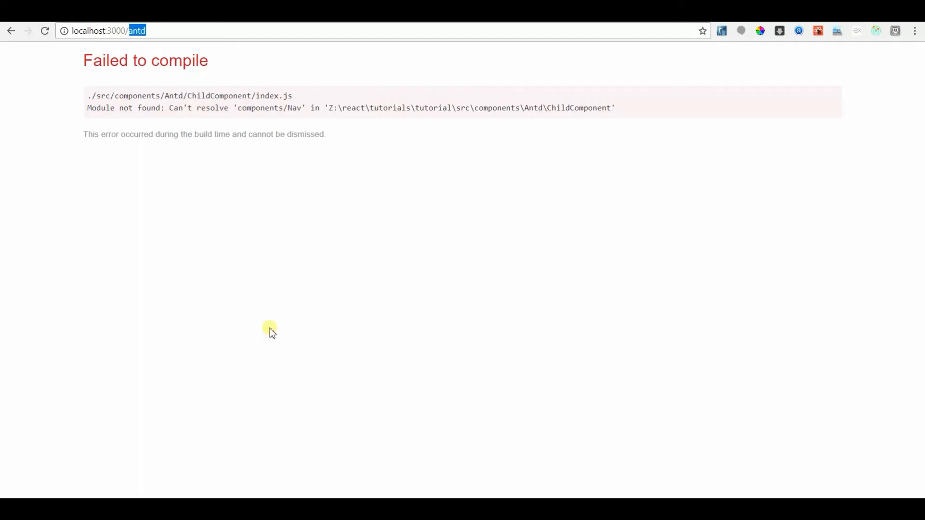
Step: Review the 'Module not found' error for components/Nav and restart the server with npm start
{"action": "left_click_drag", "start_coordinate": [88, 96], "coordinate": [310, 134]}
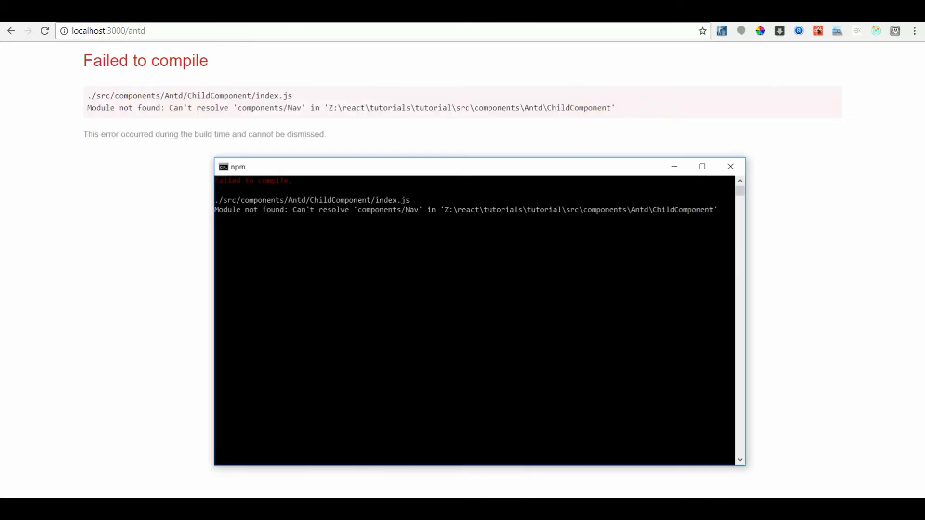
{"action": "mouse_move", "coordinate": [455, 280]}
{"action": "type", "text": "npm start"}
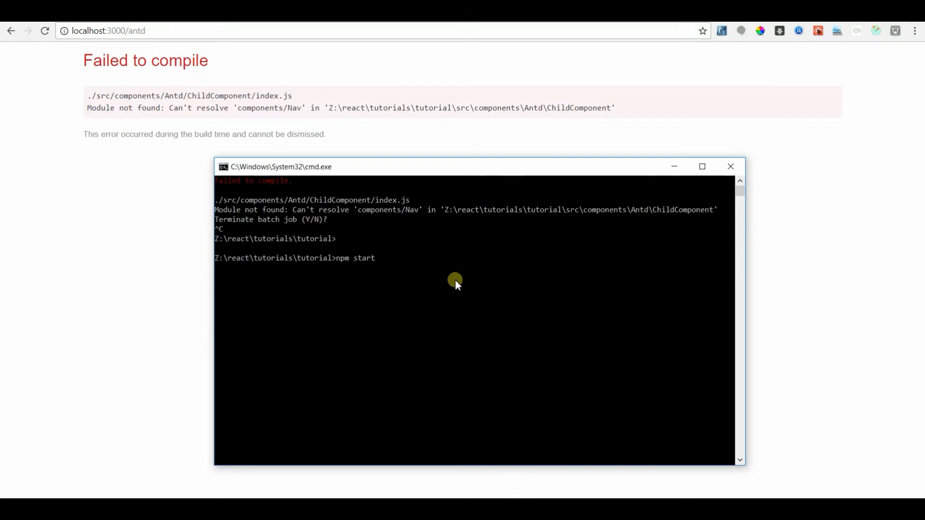
{"action": "key", "text": "Return"}
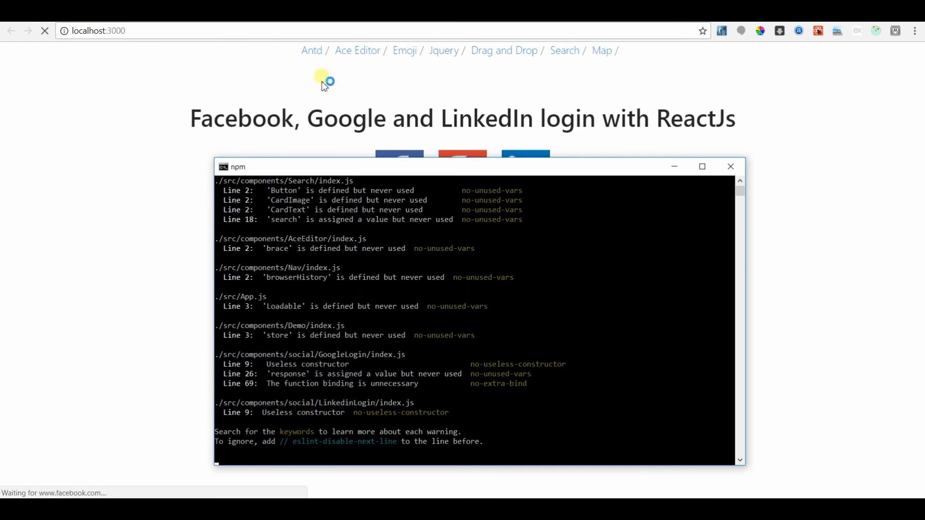
Step: Visit the Antd page, then the Ace Editor page, then return to Antd
{"action": "left_click", "coordinate": [311, 50]}
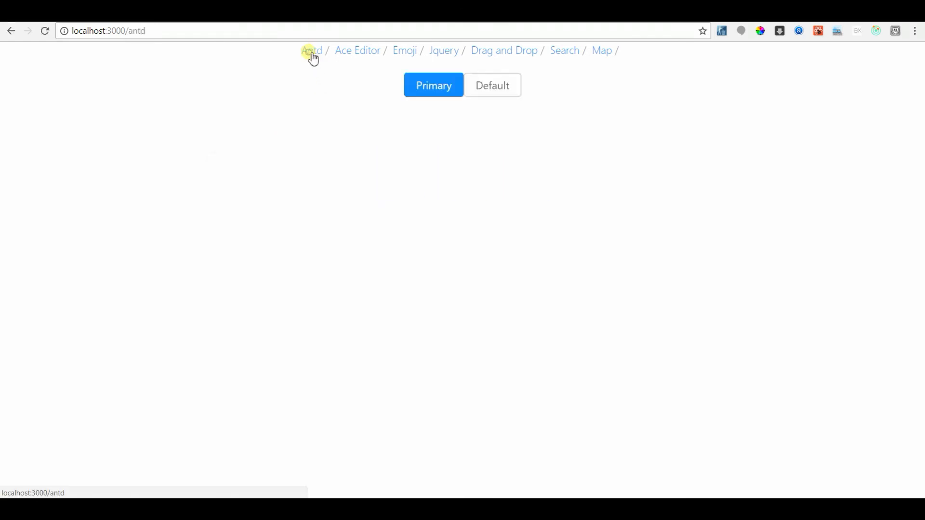
{"action": "left_click", "coordinate": [357, 50]}
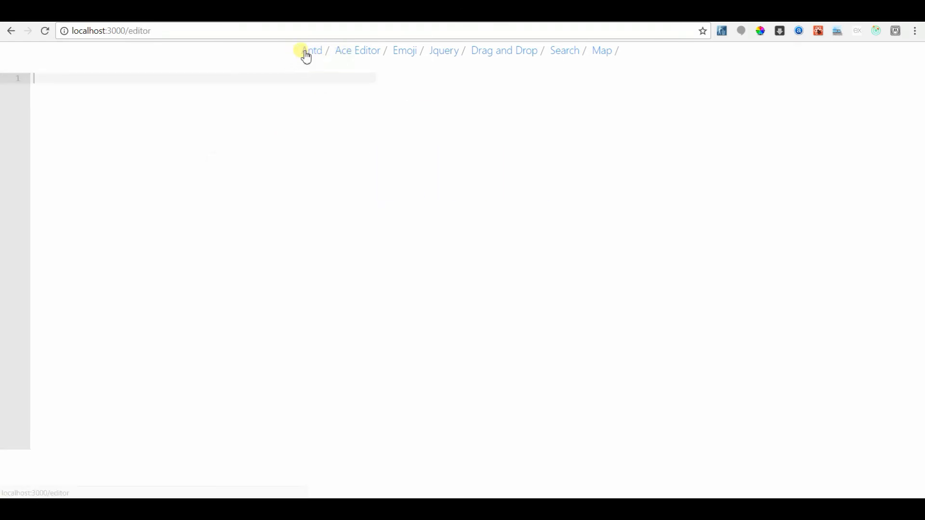
{"action": "left_click", "coordinate": [311, 50]}
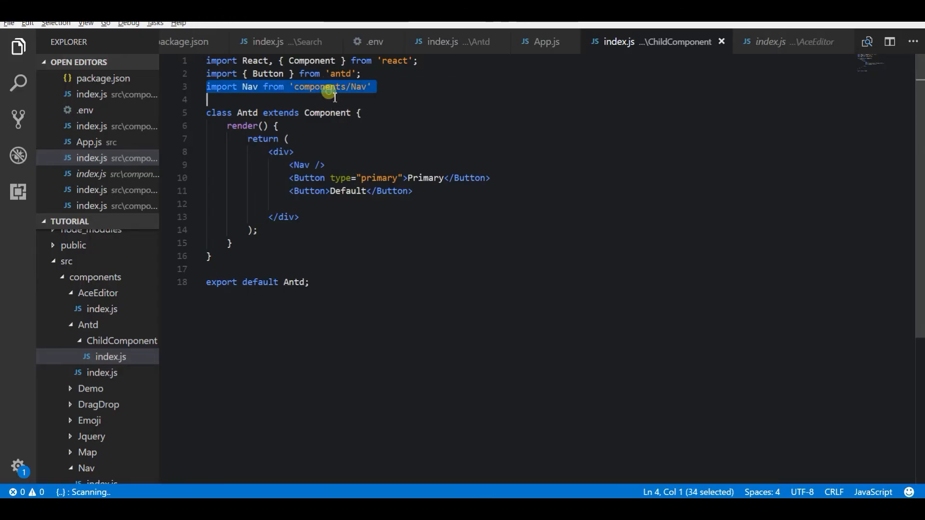
Step: Clear the selection on the 'components/Nav' import line in ChildComponent/index.js
{"action": "left_click", "coordinate": [328, 113]}
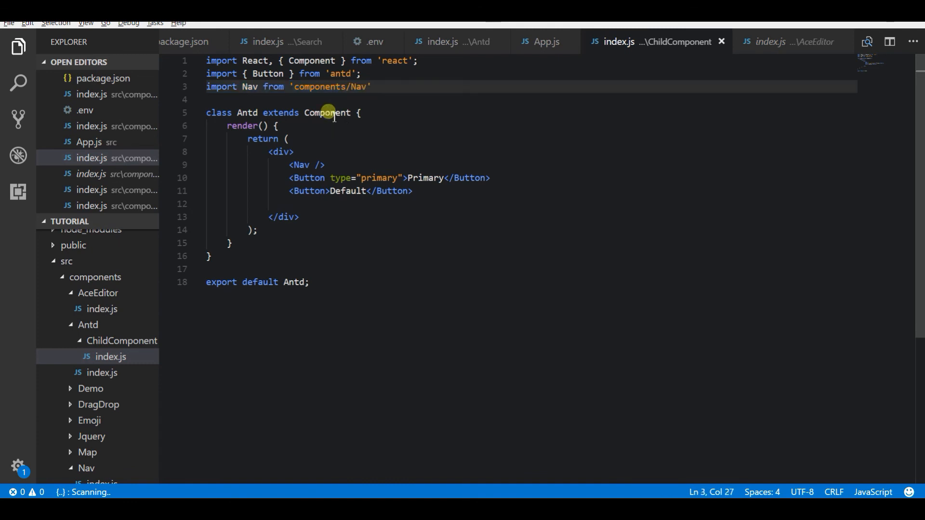
{"action": "mouse_move", "coordinate": [309, 265]}
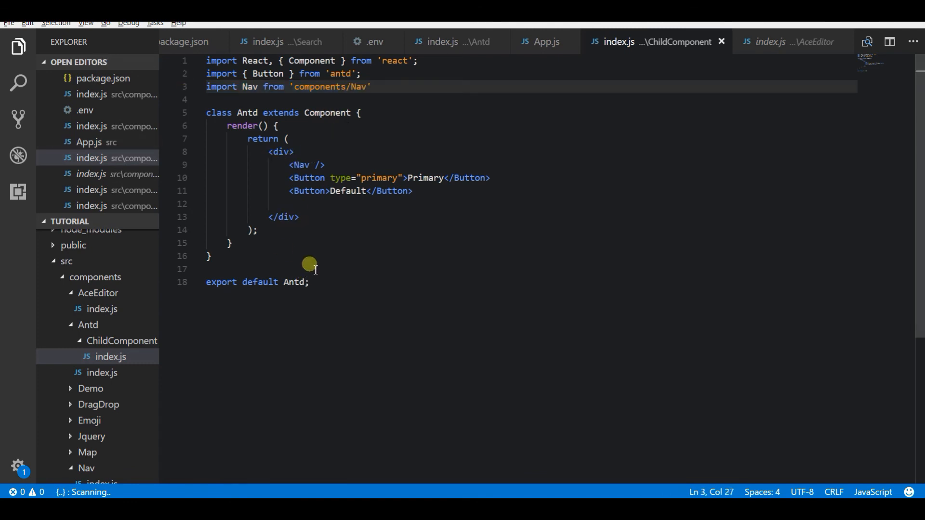
{"action": "mouse_move", "coordinate": [307, 265]}
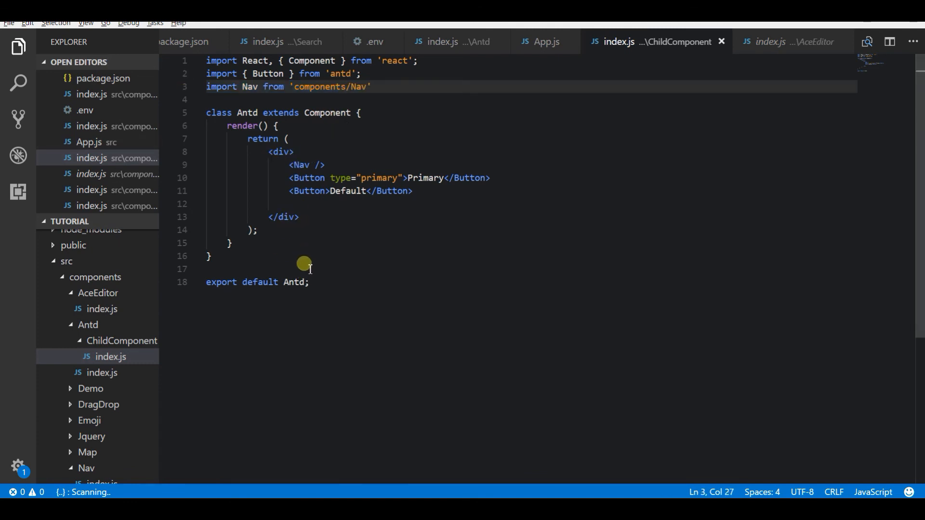